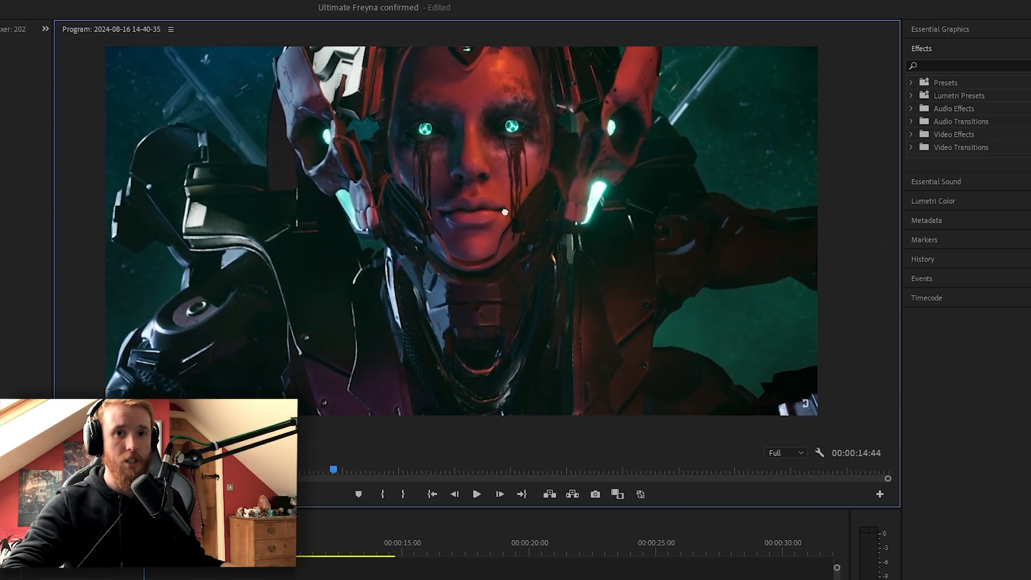
Resume playback, hold on the NEW THREATS title card, then play on into the snowy mountains
click(476, 494)
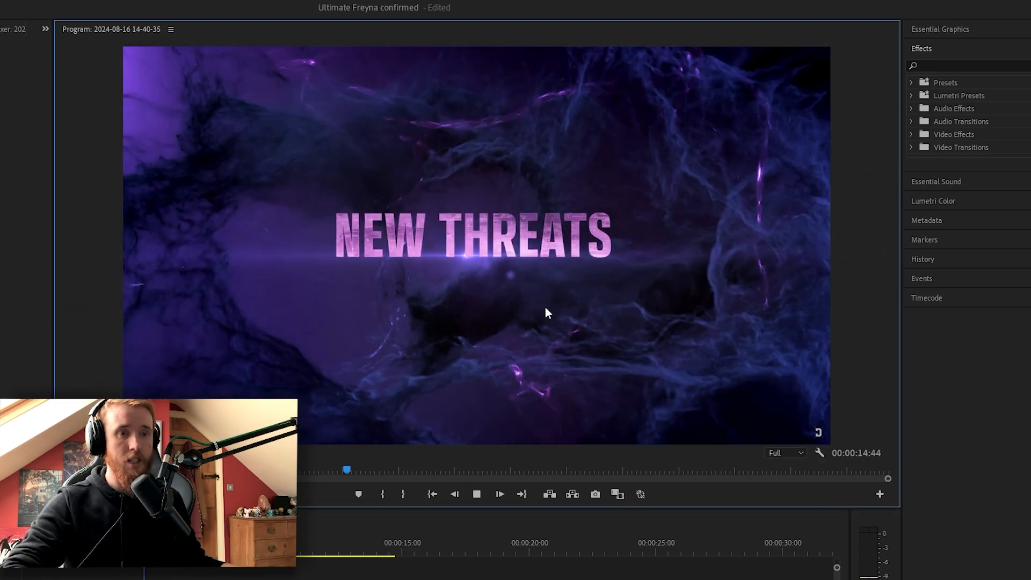
click(475, 495)
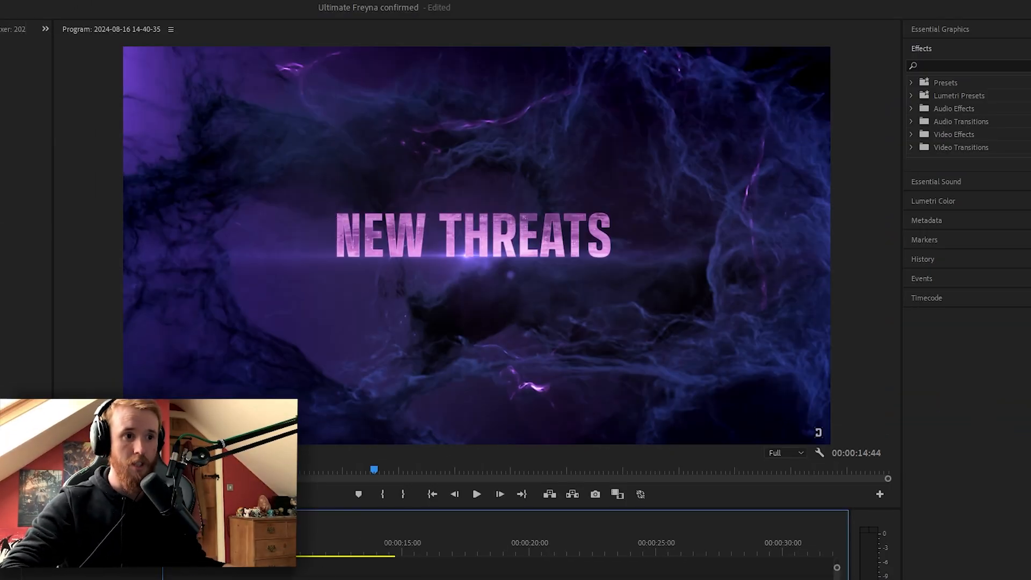
click(476, 494)
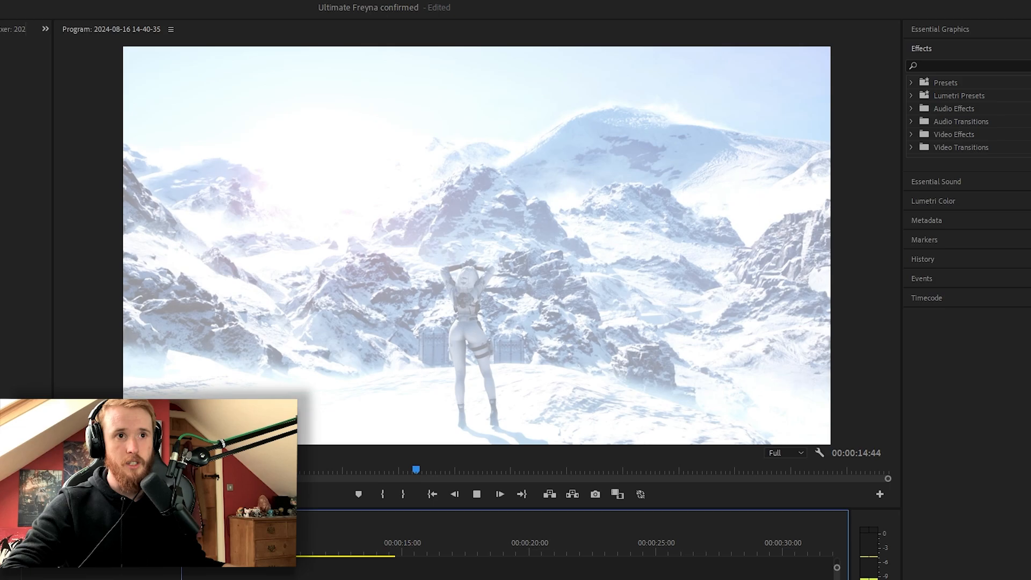
Pause on the pale-clad character in the snowy mountains, then resume toward the glowing armored figure
click(475, 494)
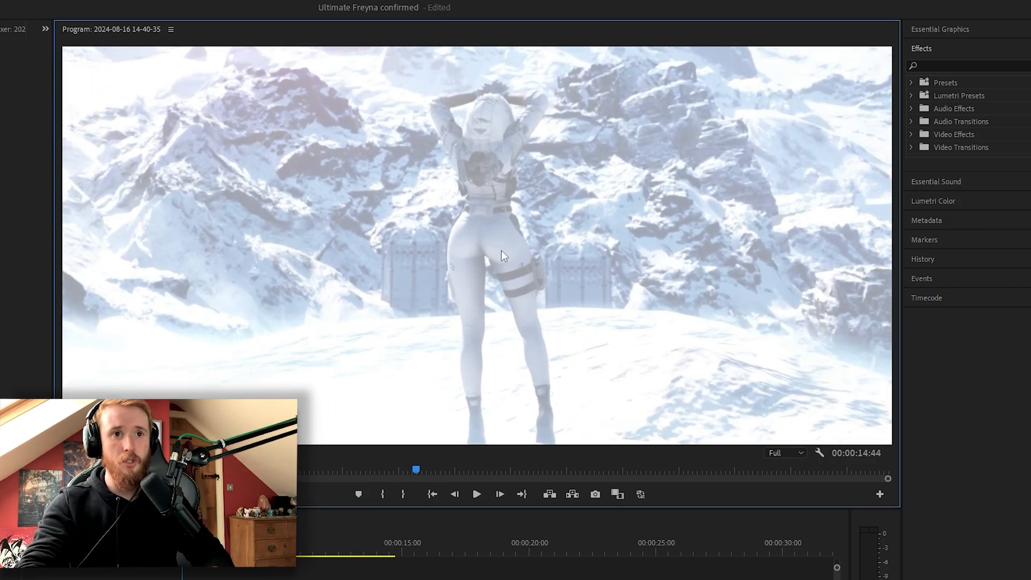
mouse_move(567, 571)
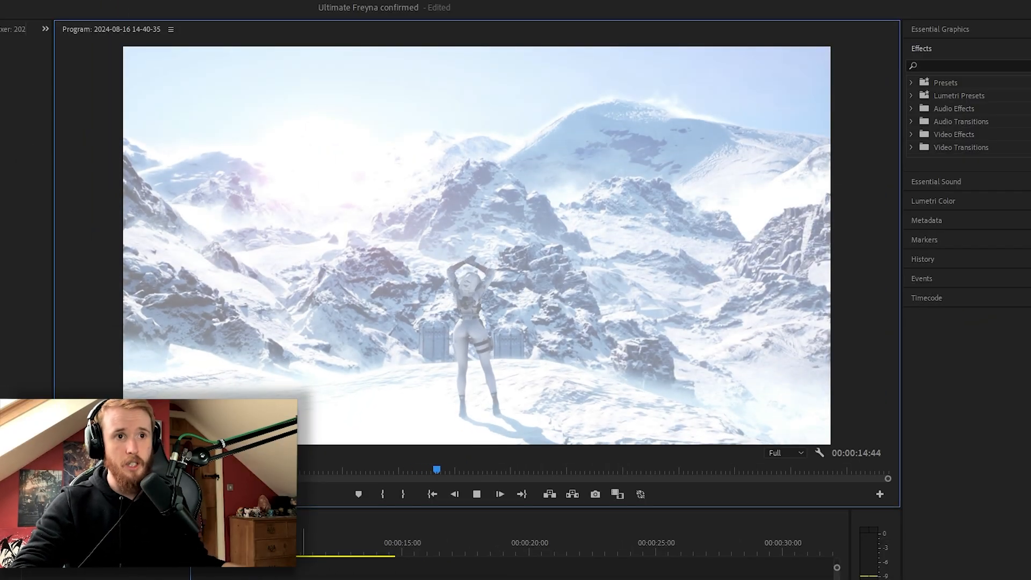
click(500, 494)
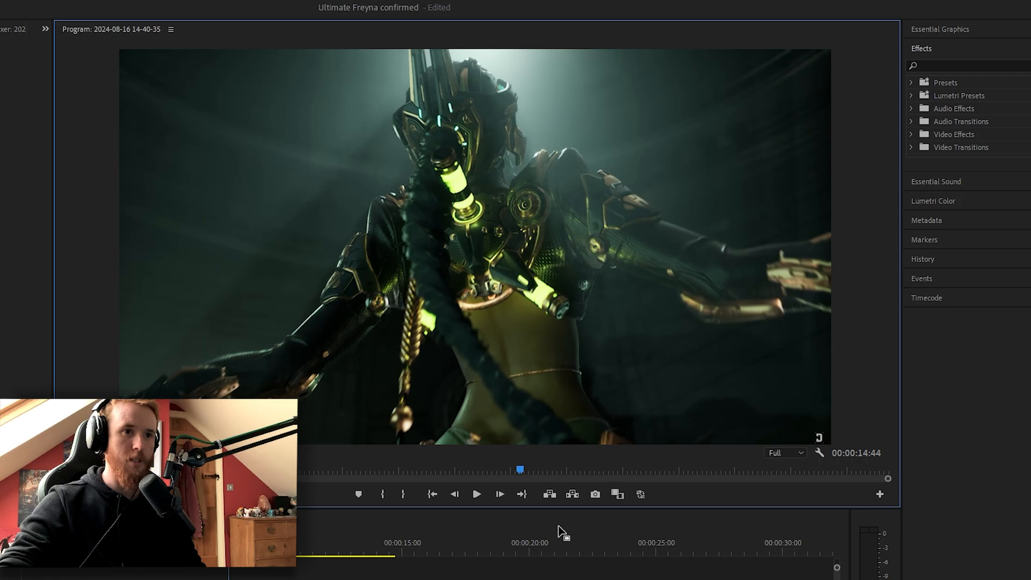
mouse_move(505, 340)
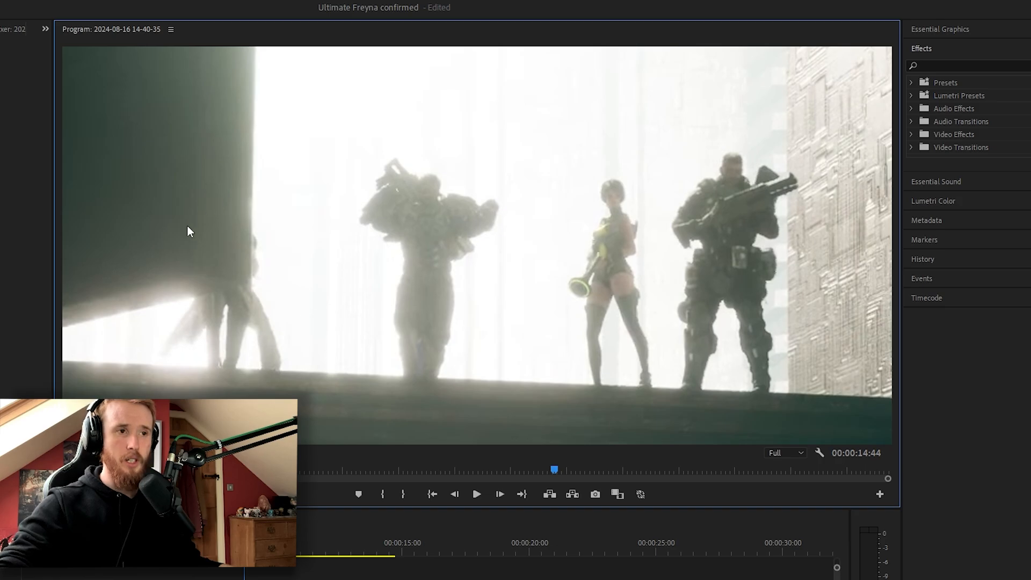
mouse_move(255, 313)
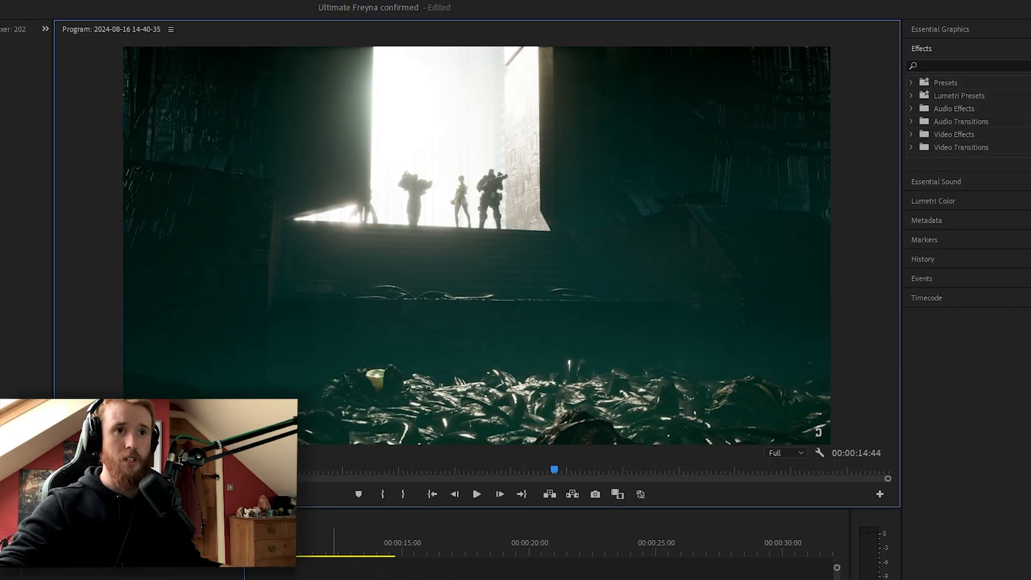
Play on from the silhouetted squad in the doorway to the huge robot being blasted apart
click(476, 494)
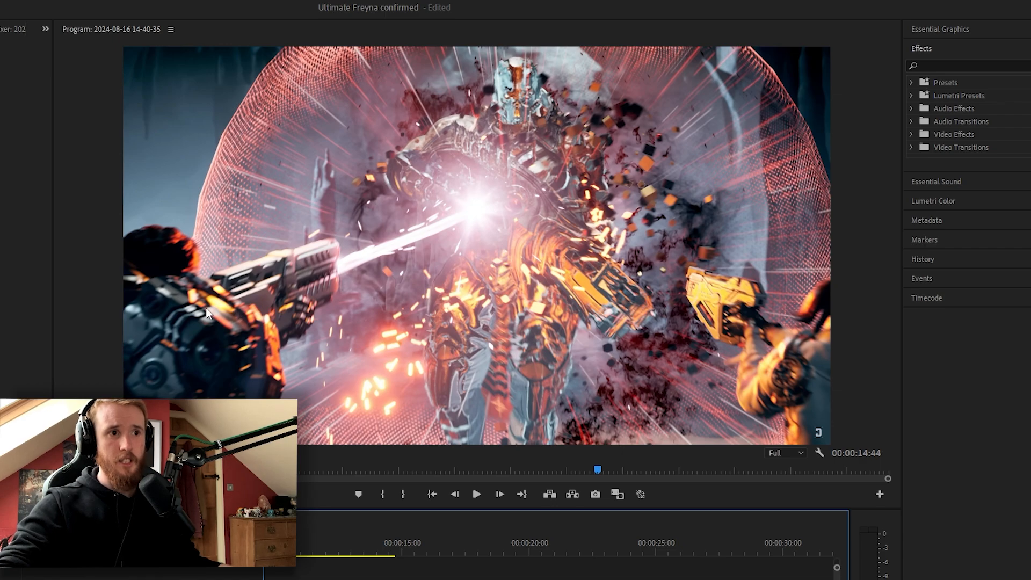
mouse_move(839, 337)
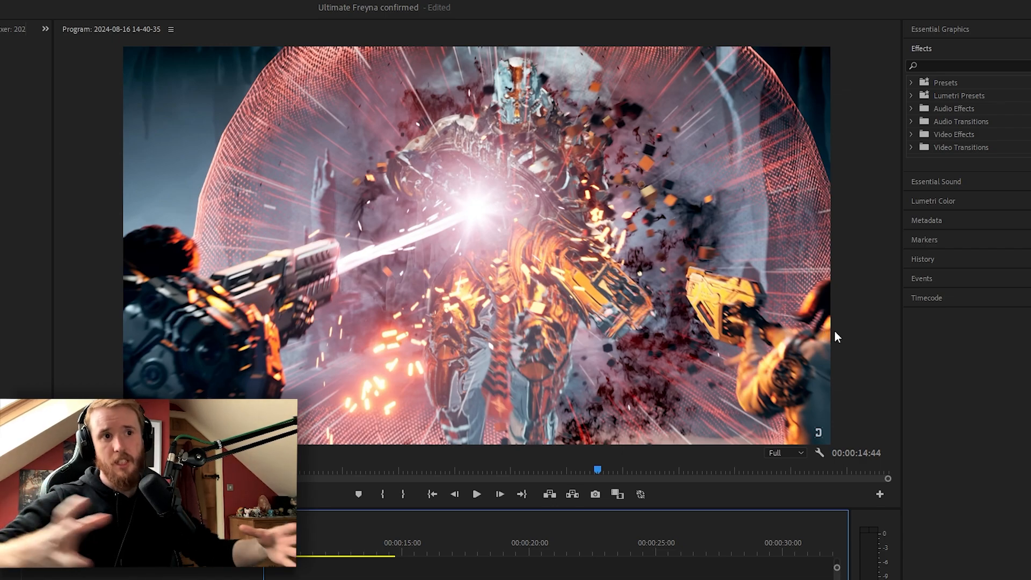
mouse_move(783, 369)
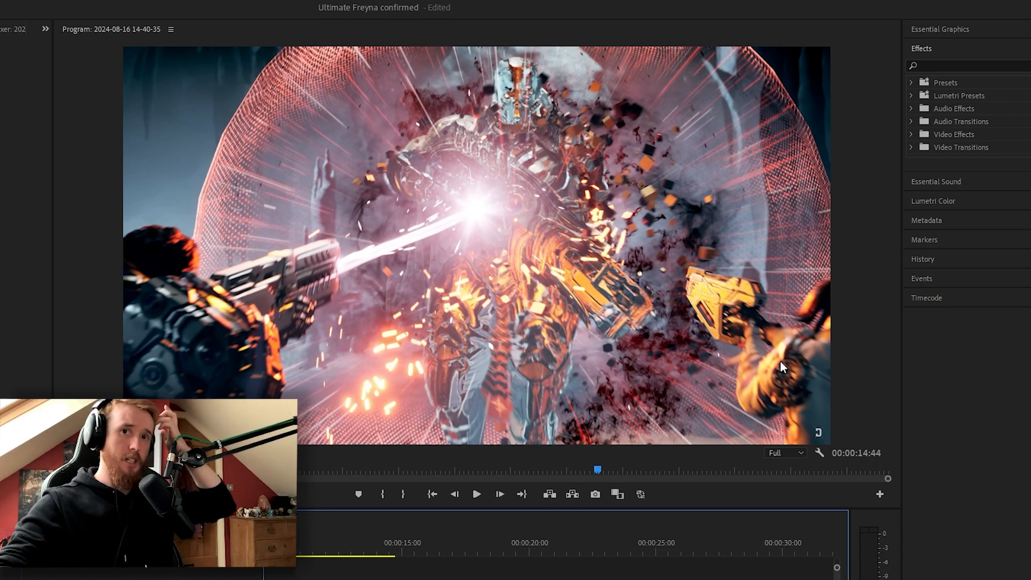
mouse_move(716, 331)
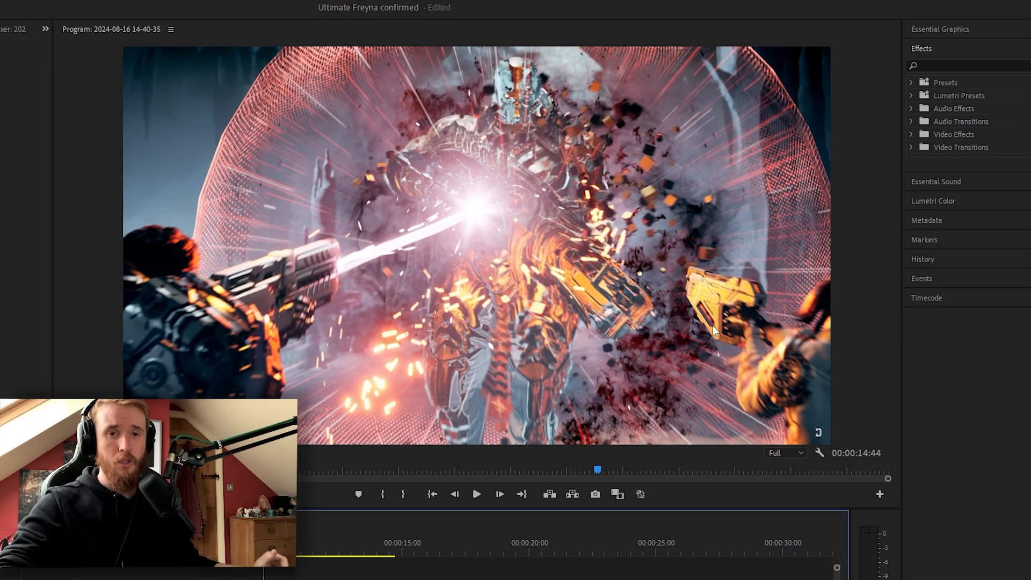
mouse_move(623, 416)
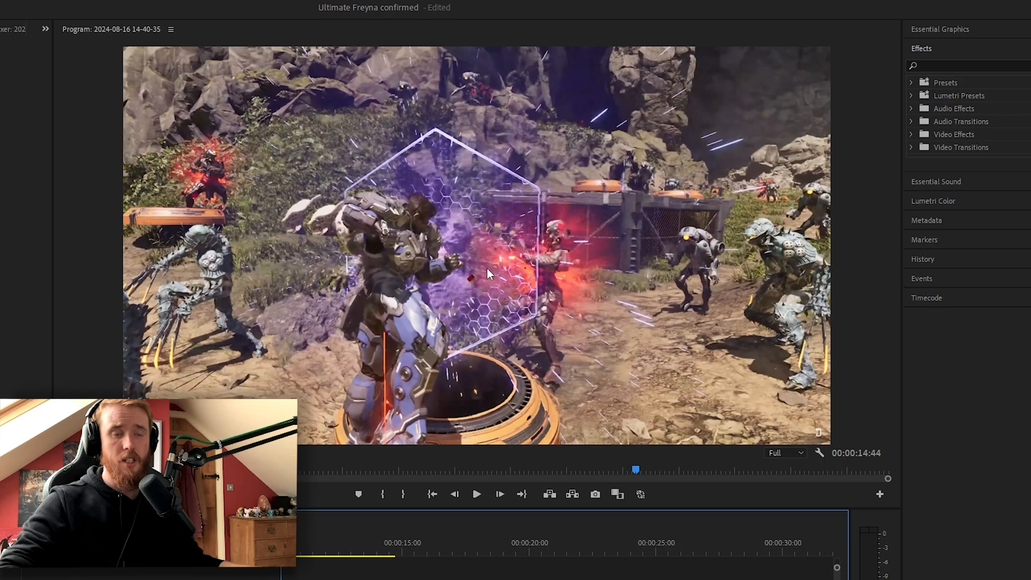
mouse_move(638, 337)
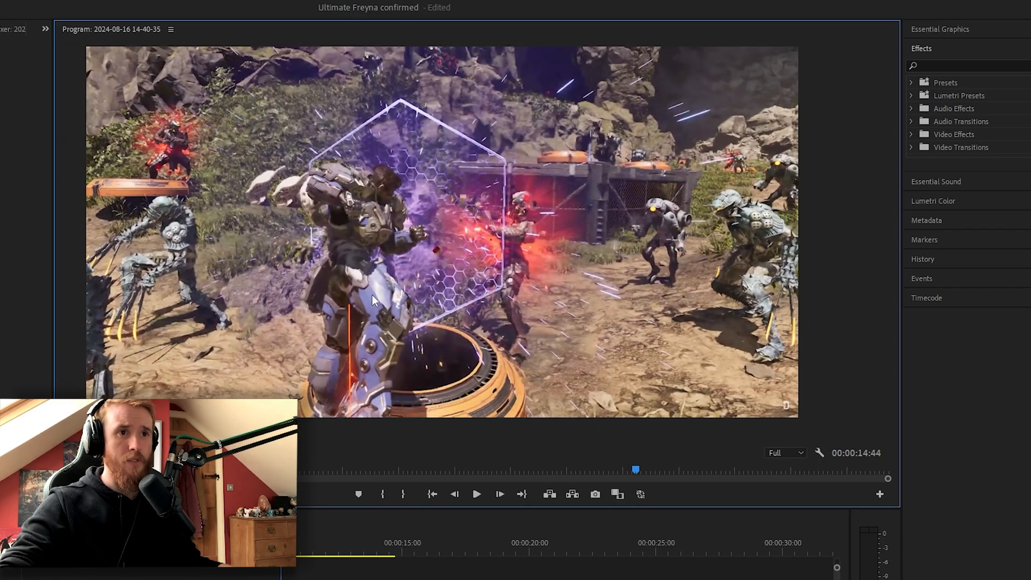
Move past the hexagonal-shield battle to the fighter crackling with blue electricity
click(476, 494)
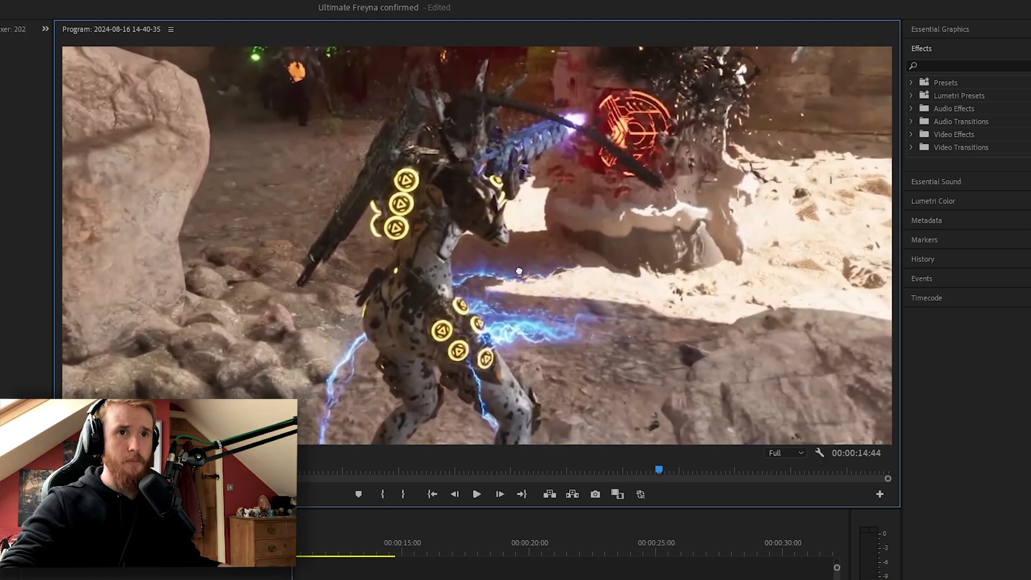
mouse_move(529, 158)
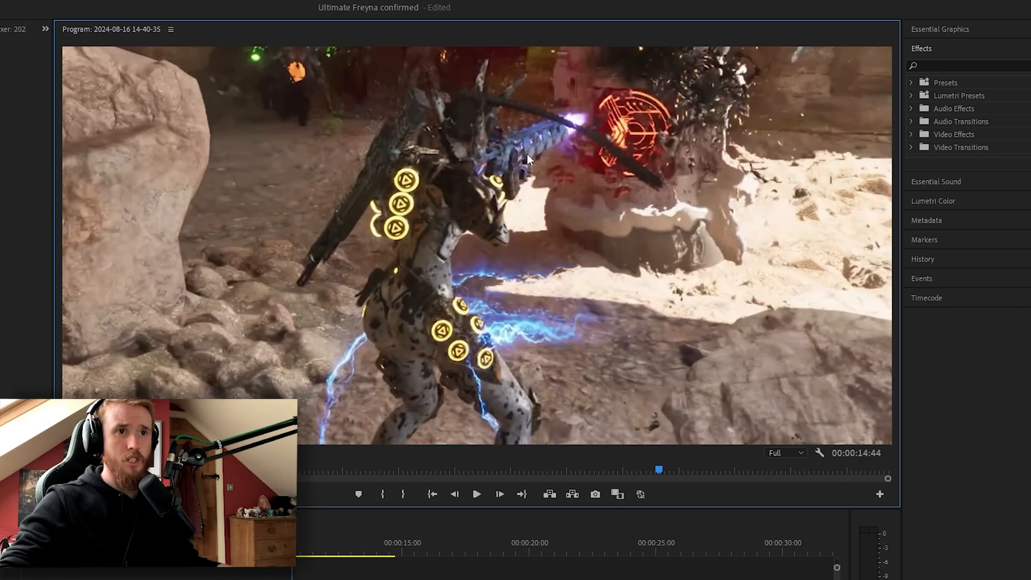
mouse_move(413, 189)
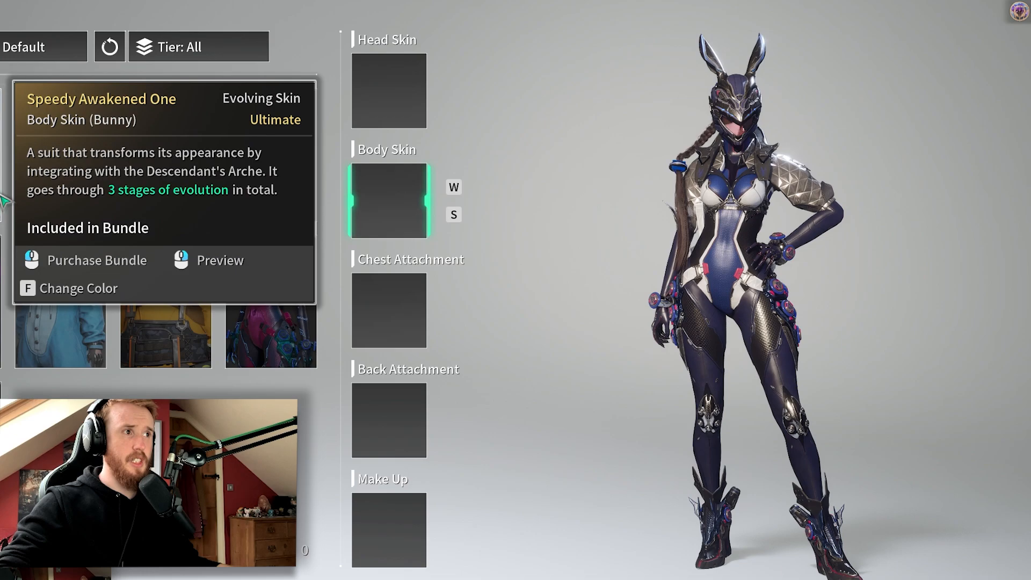
Show the Speedy Awakened One bunny body skin in the game's customisation screen
click(269, 155)
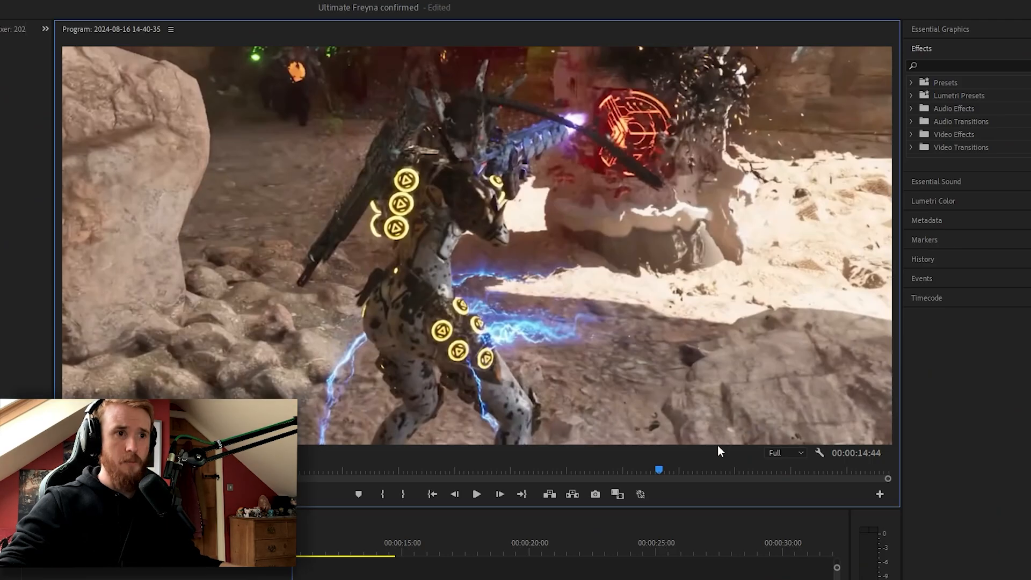
mouse_move(390, 296)
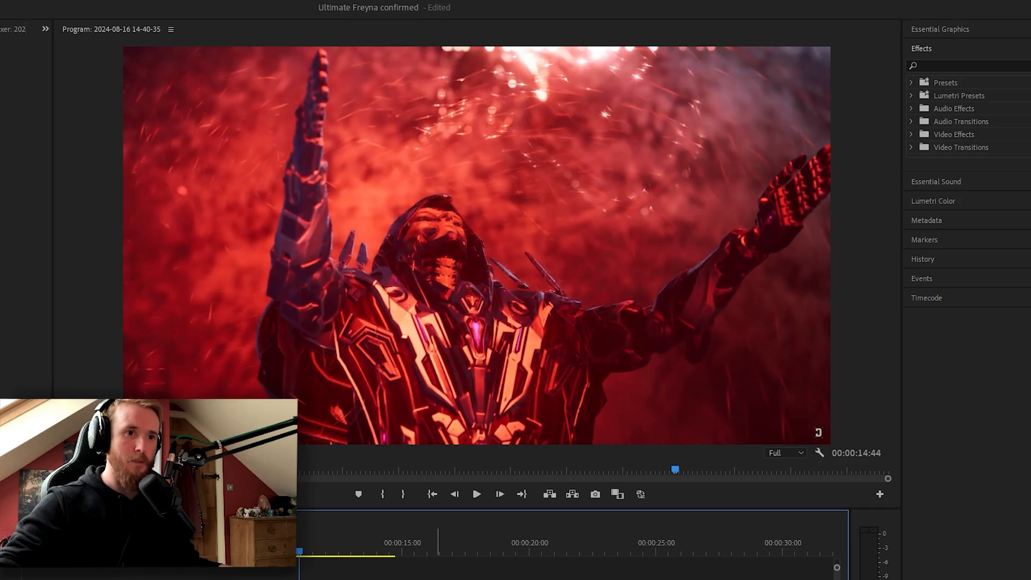
Resume the trailer and pause on the snowy outpost gunner firing the heavy blaster
click(476, 494)
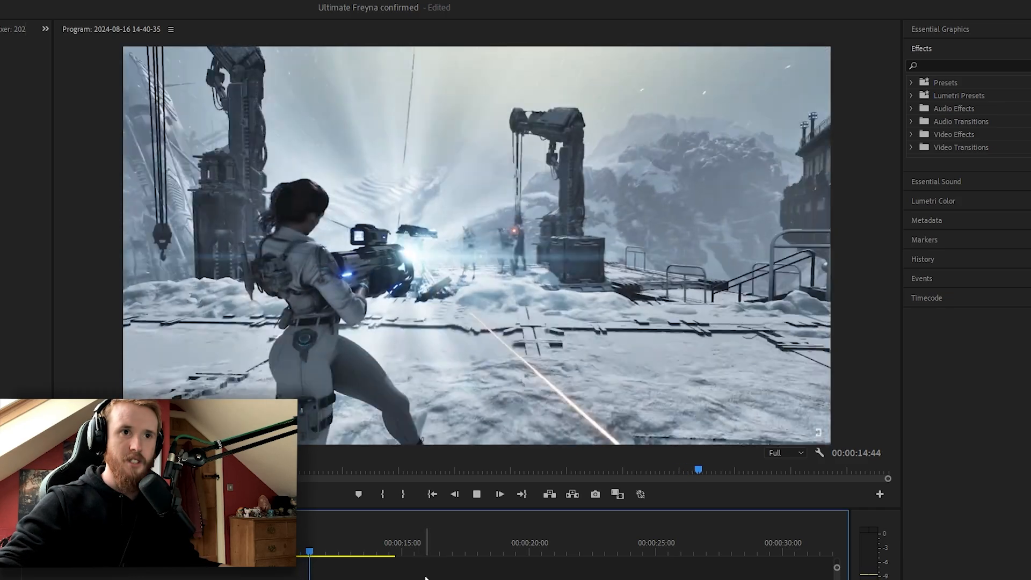
click(476, 494)
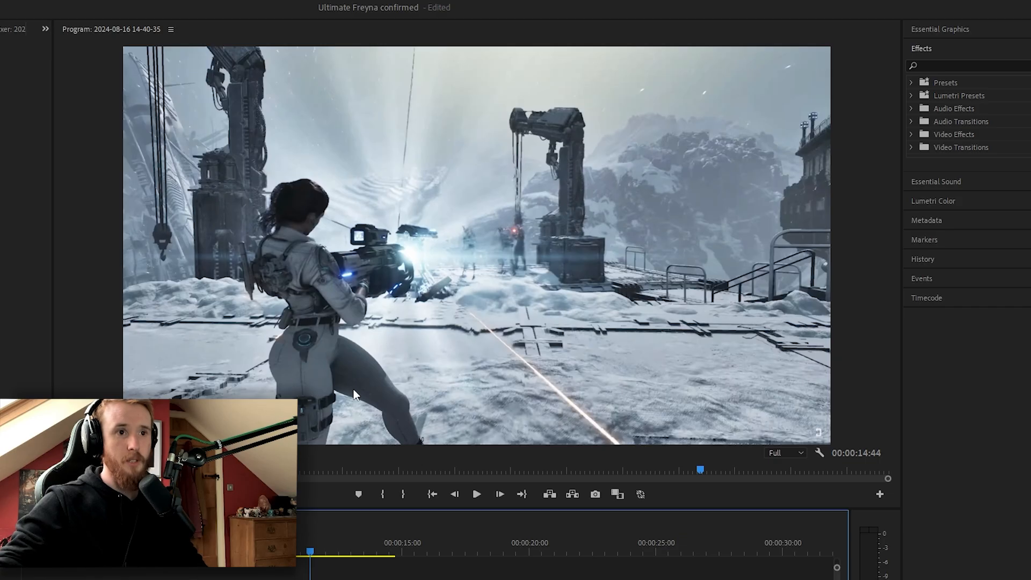
mouse_move(304, 201)
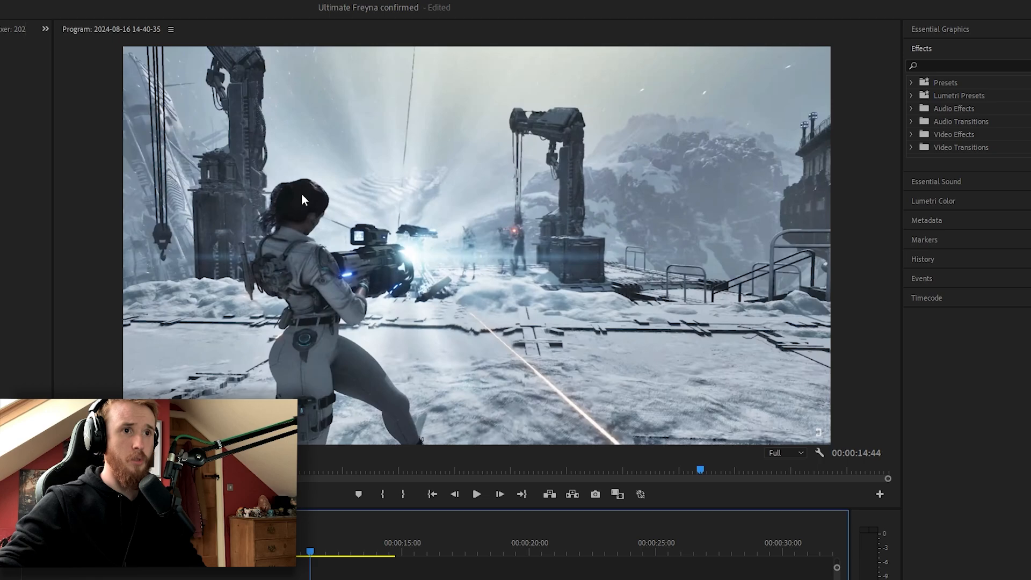
mouse_move(371, 223)
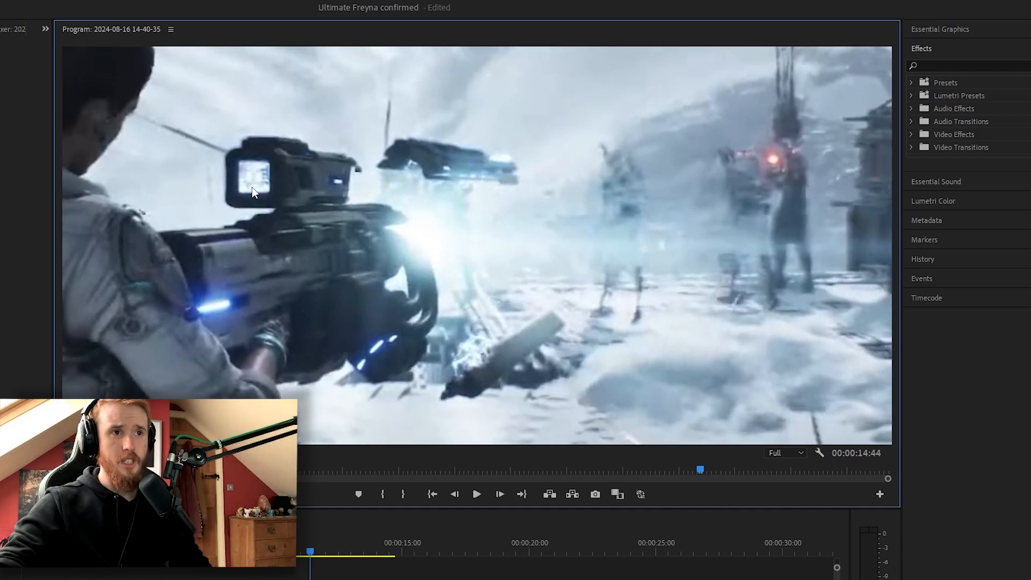
mouse_move(495, 270)
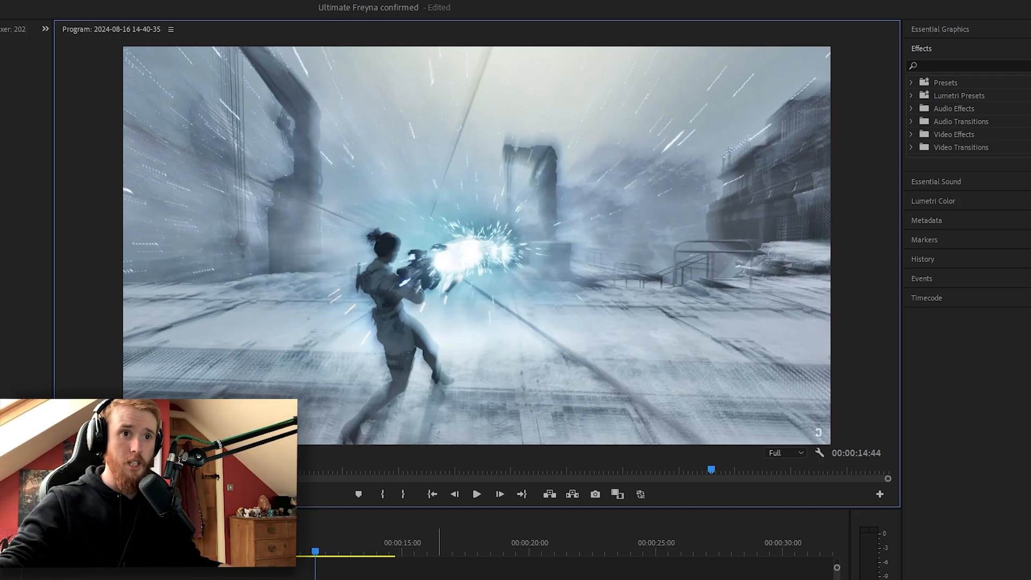
mouse_move(494, 251)
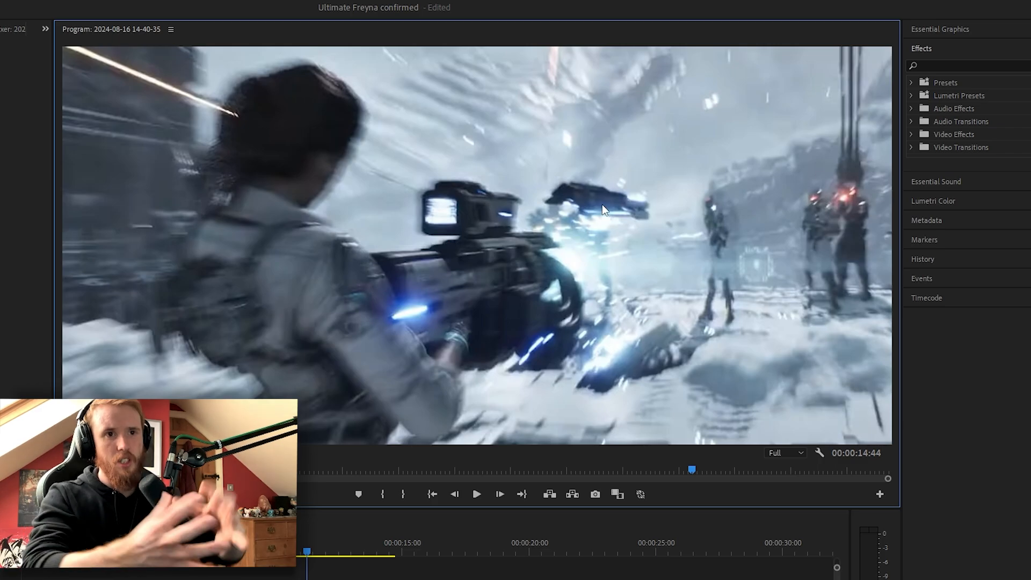
mouse_move(595, 202)
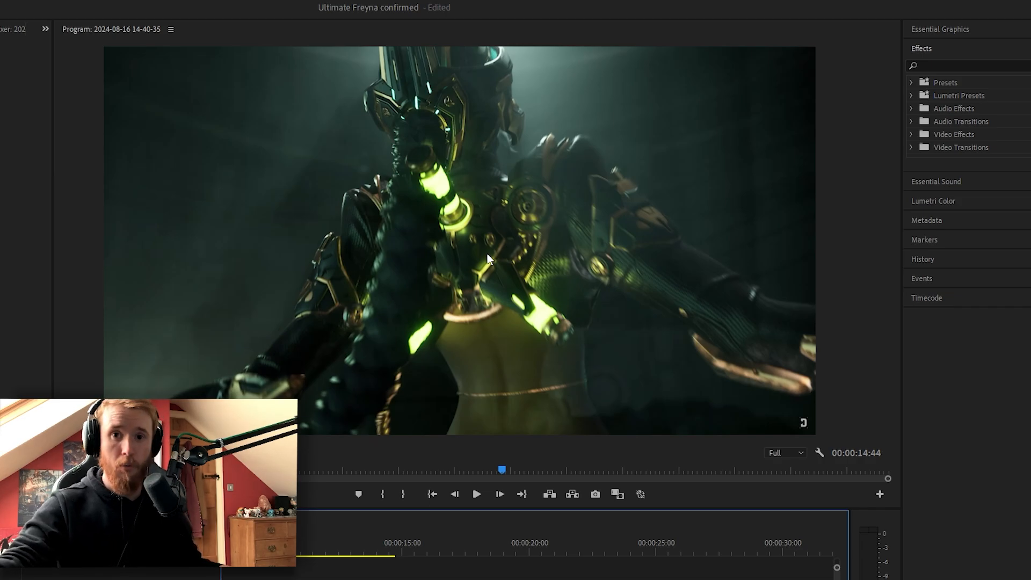
mouse_move(606, 113)
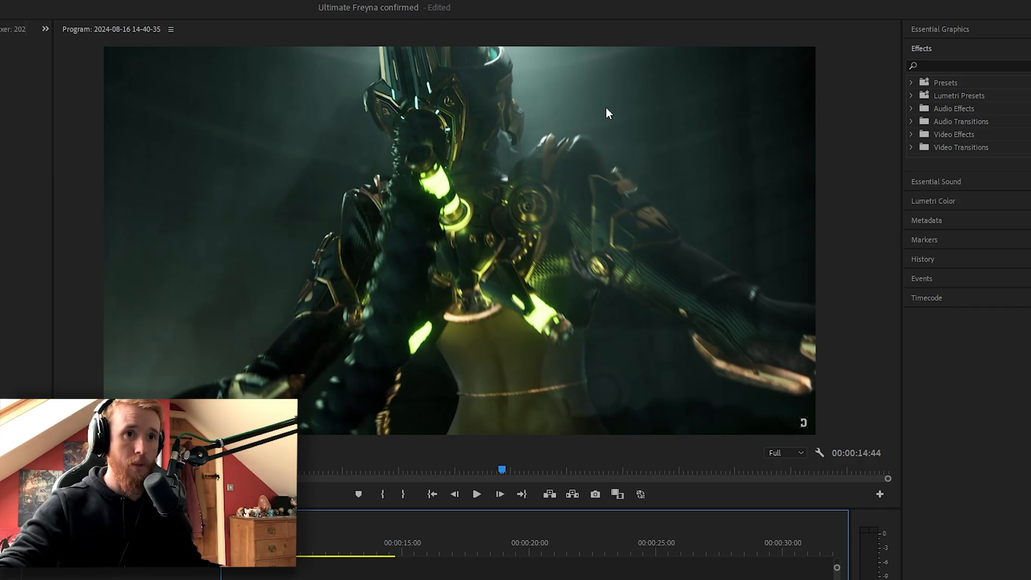